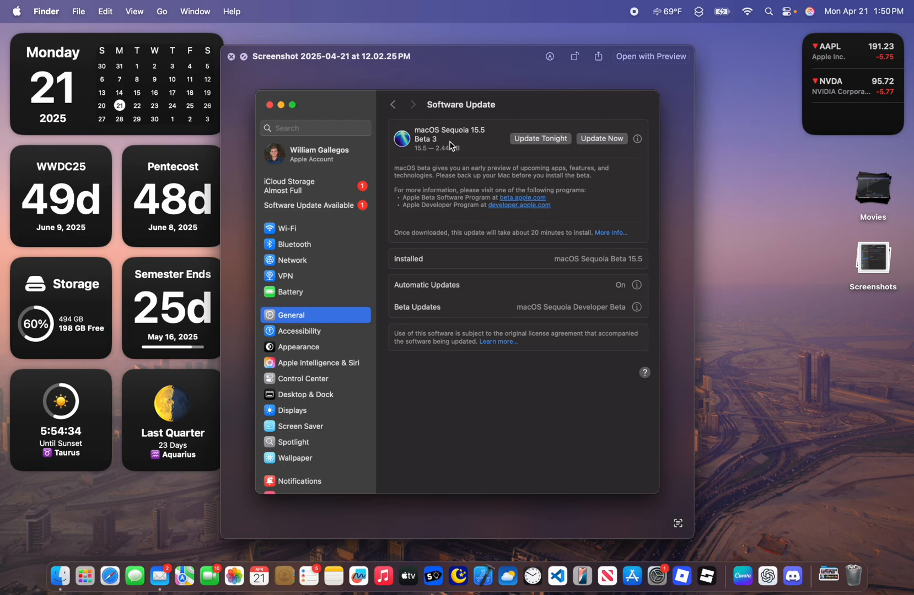
mouse_move(432, 158)
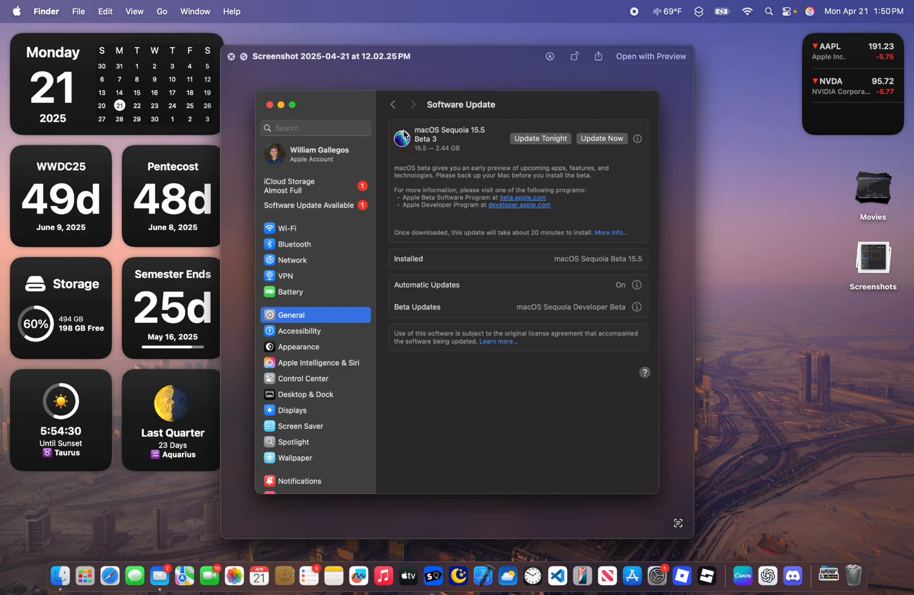
- Close the Preview window showing the macOS Sequoia 15.5 Beta 3 update screenshot
click(231, 56)
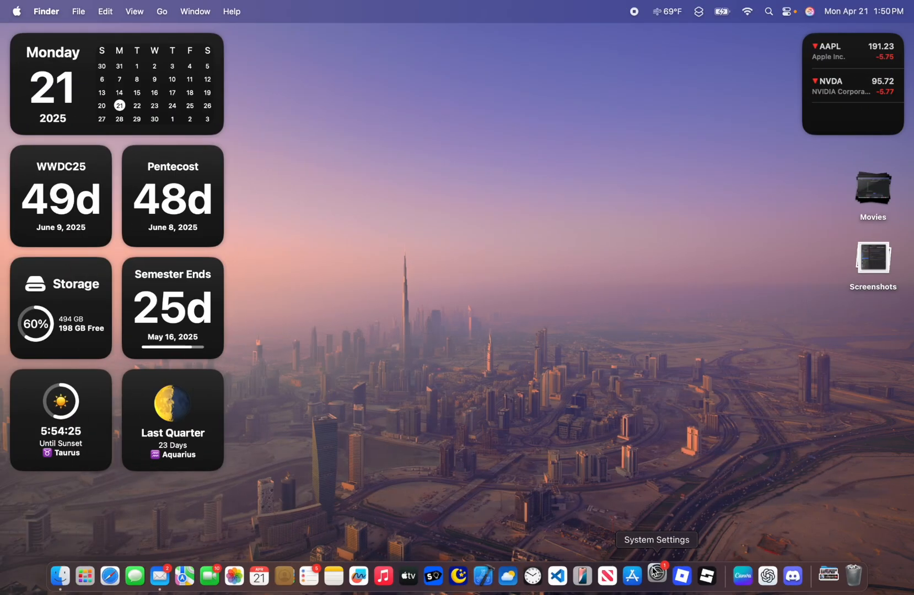
- Review AppleCare & Warranty coverage for this MacBook Air and other devices in General settings
click(655, 576)
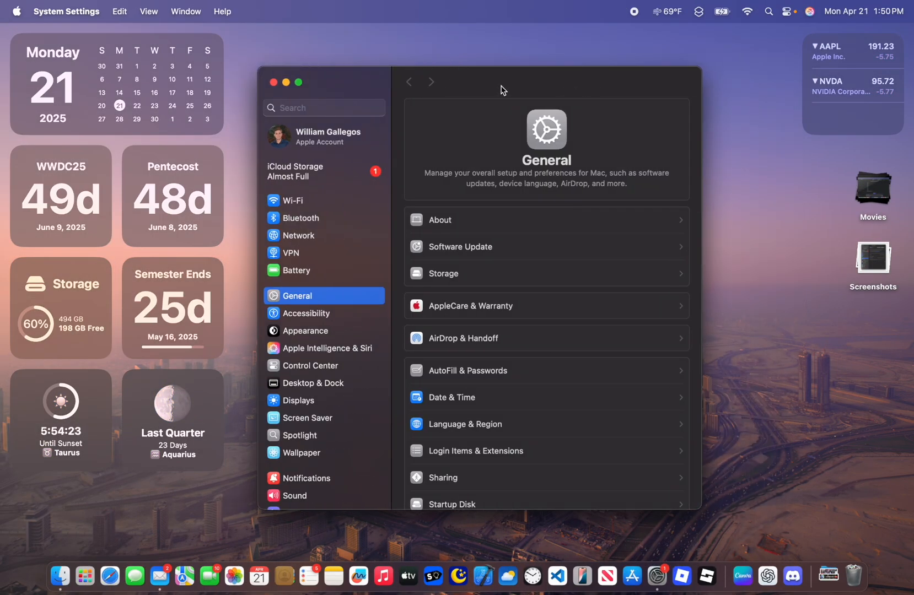
mouse_move(435, 316)
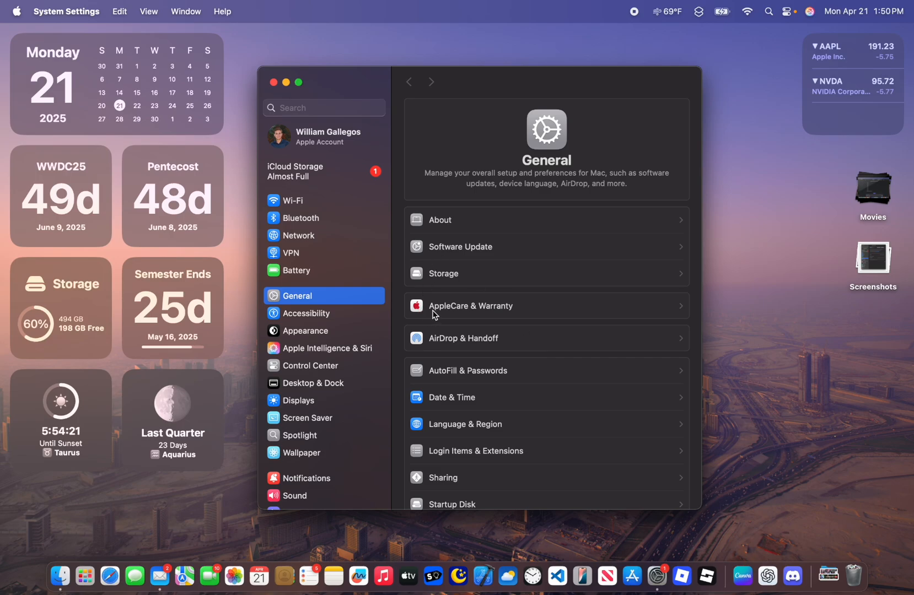
click(471, 305)
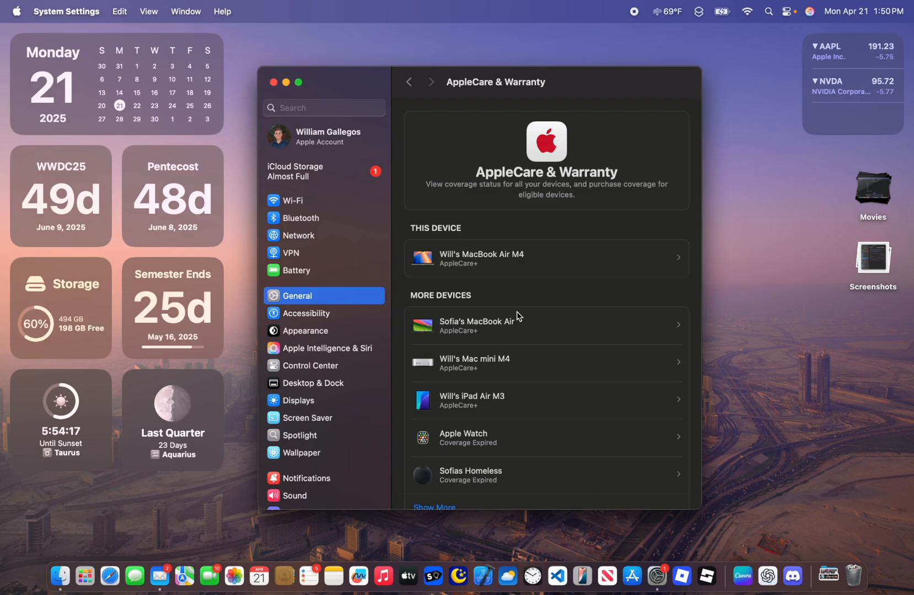
scroll(down, 3)
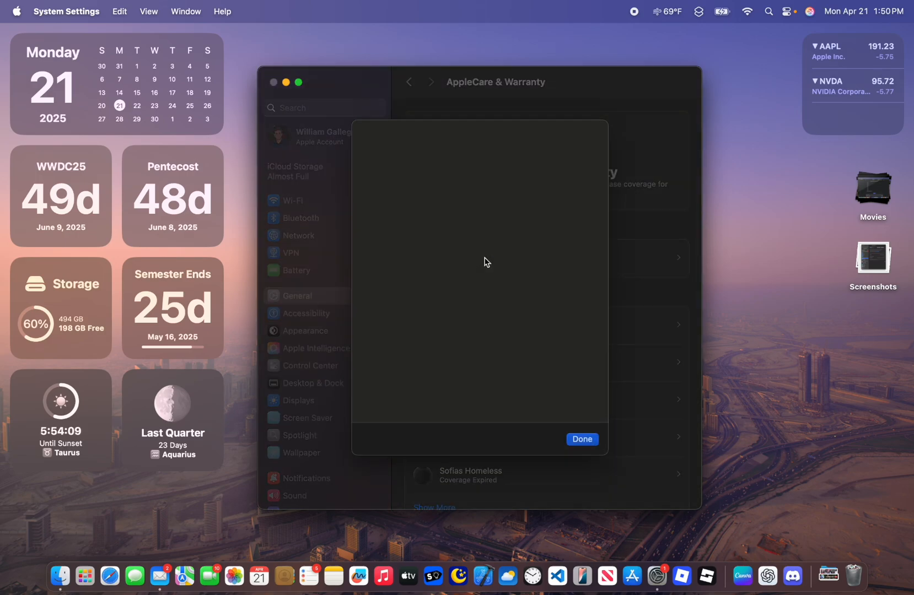
click(581, 439)
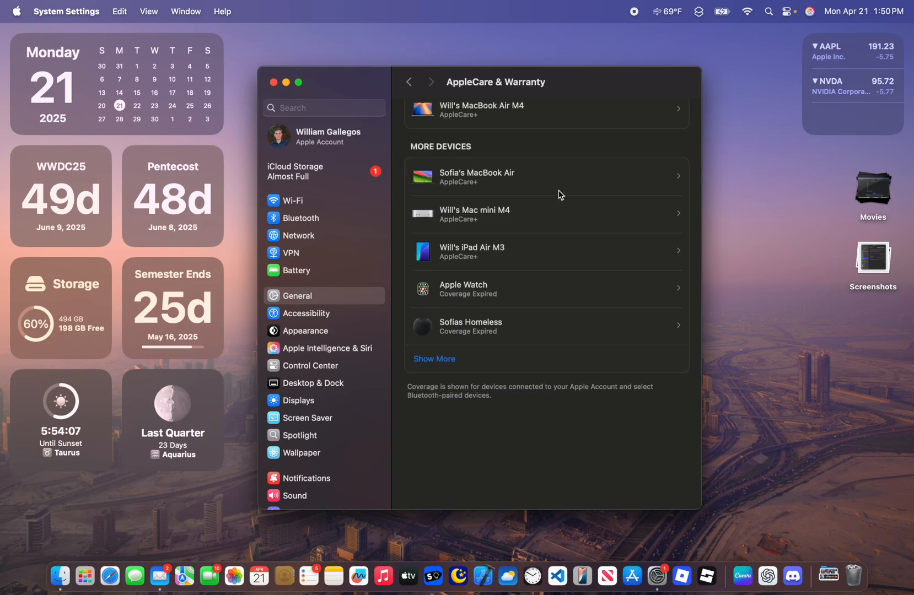
scroll(up, 3)
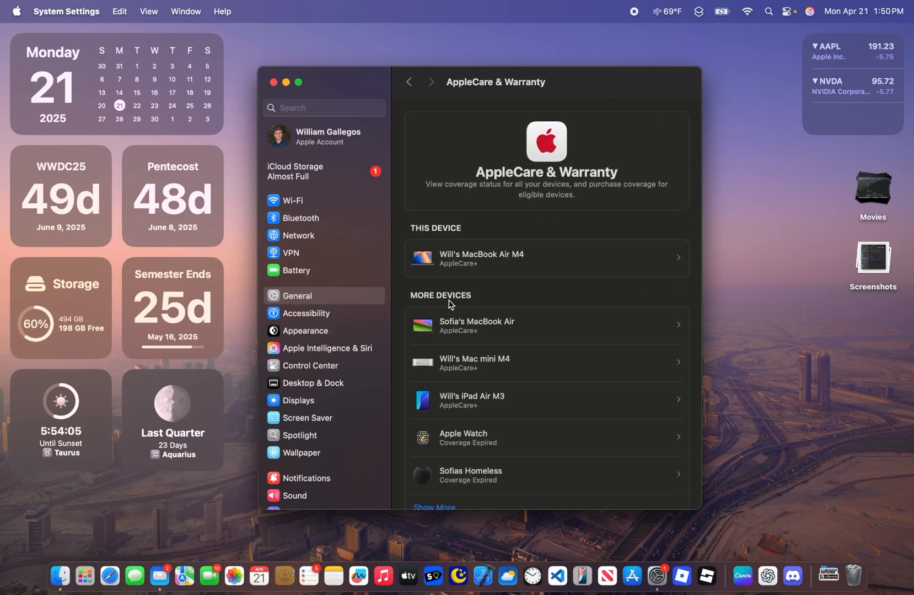
mouse_move(568, 334)
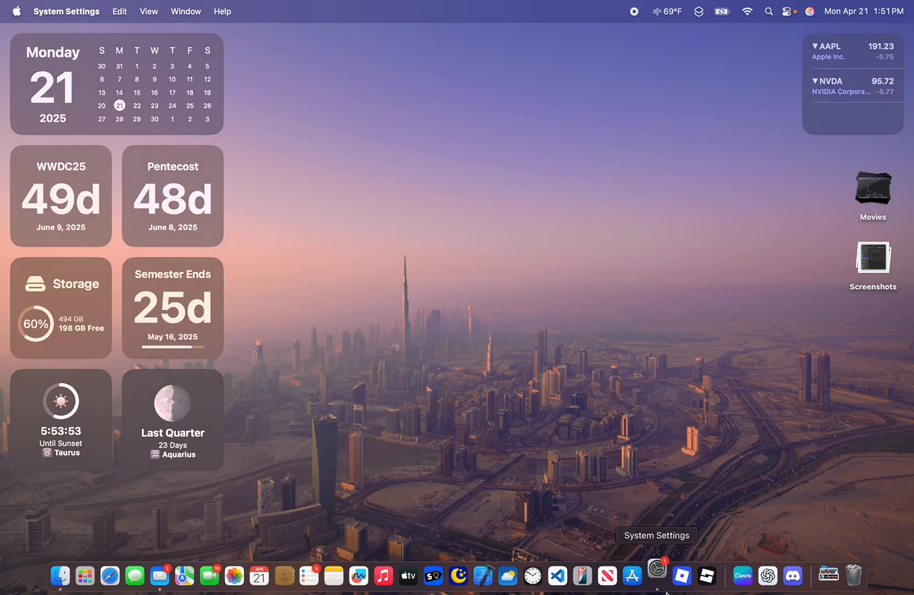
- Preview a custom magenta colour in Wallpaper settings, then bring Mail to the front
click(656, 577)
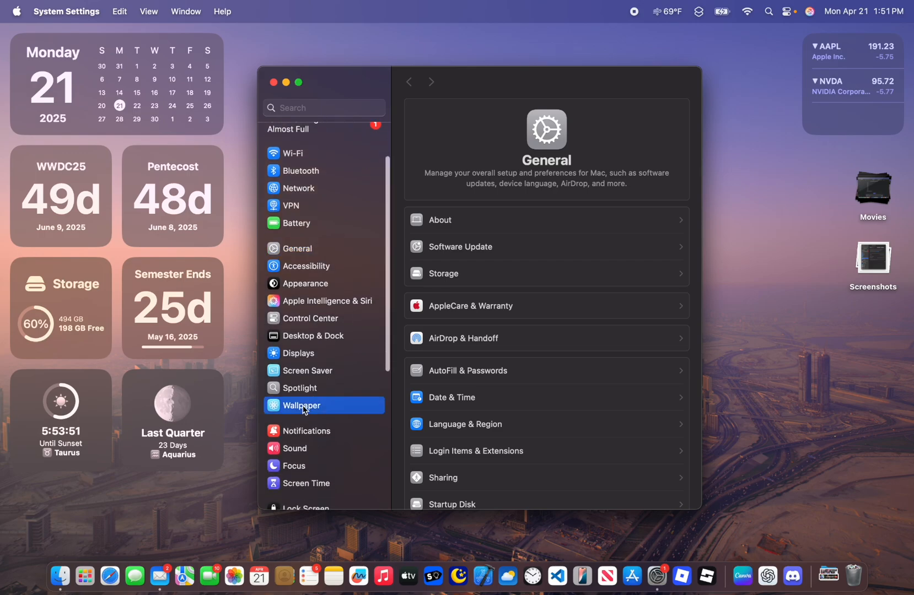
click(301, 406)
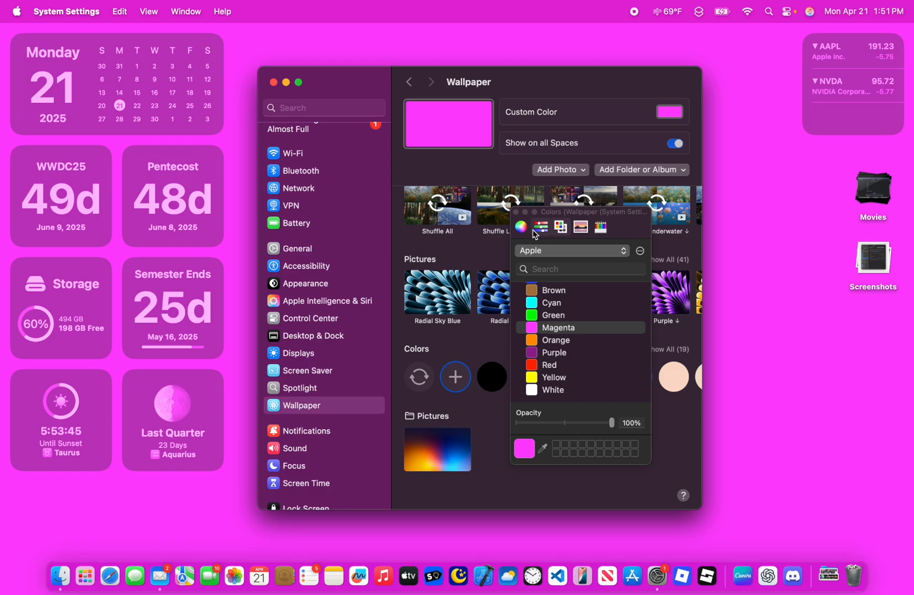
click(461, 426)
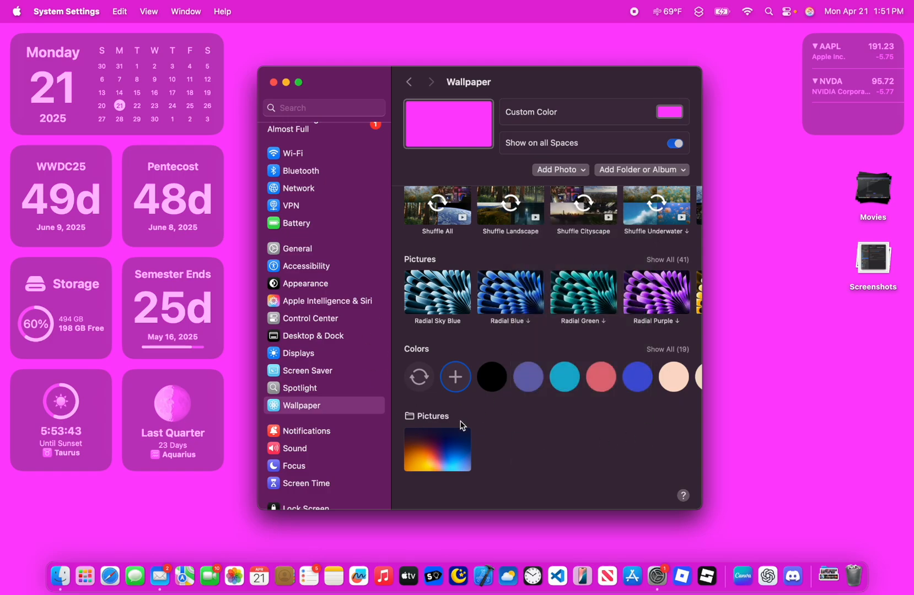
scroll(up, 3)
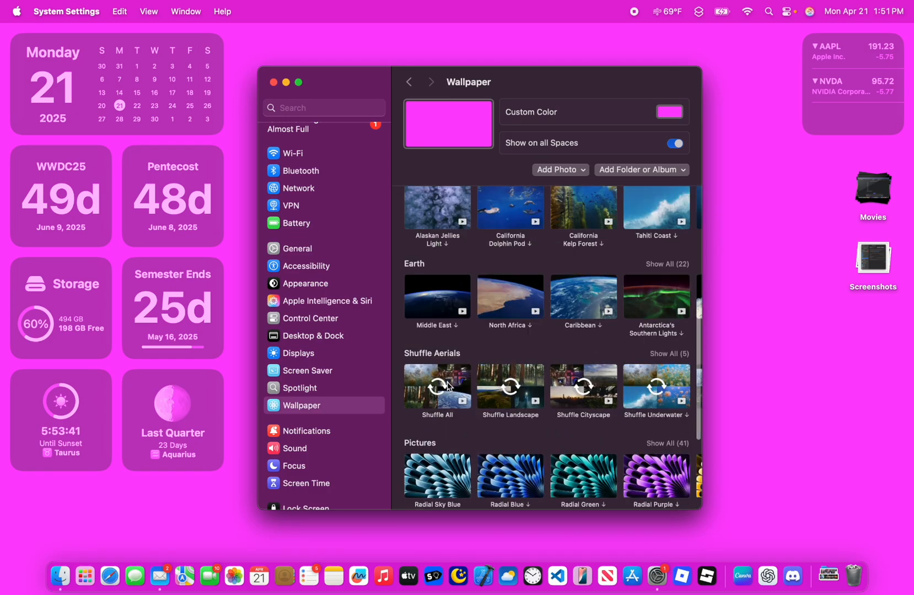
click(159, 577)
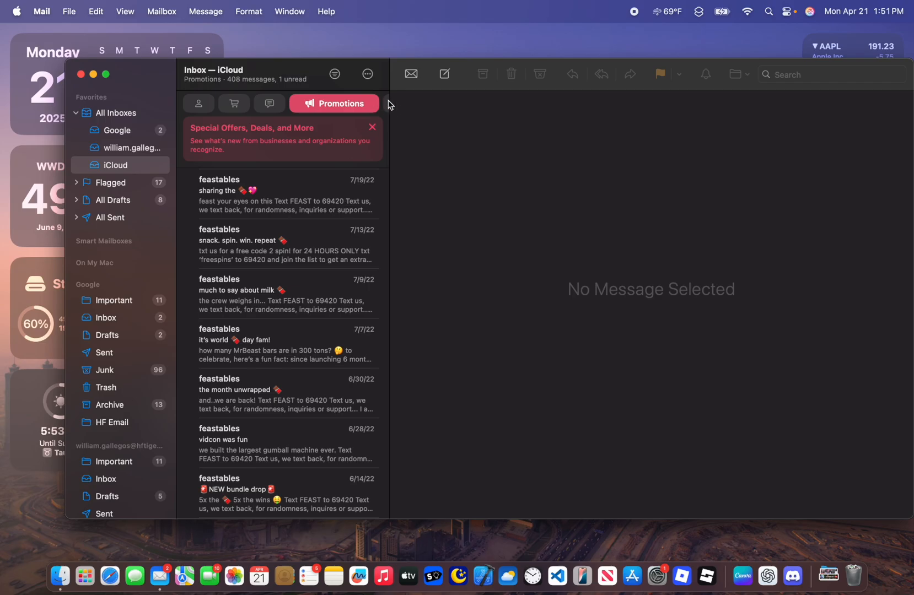
- Toggle the iCloud inbox between All Mail and Promotions twice, then close the Mail window
click(303, 104)
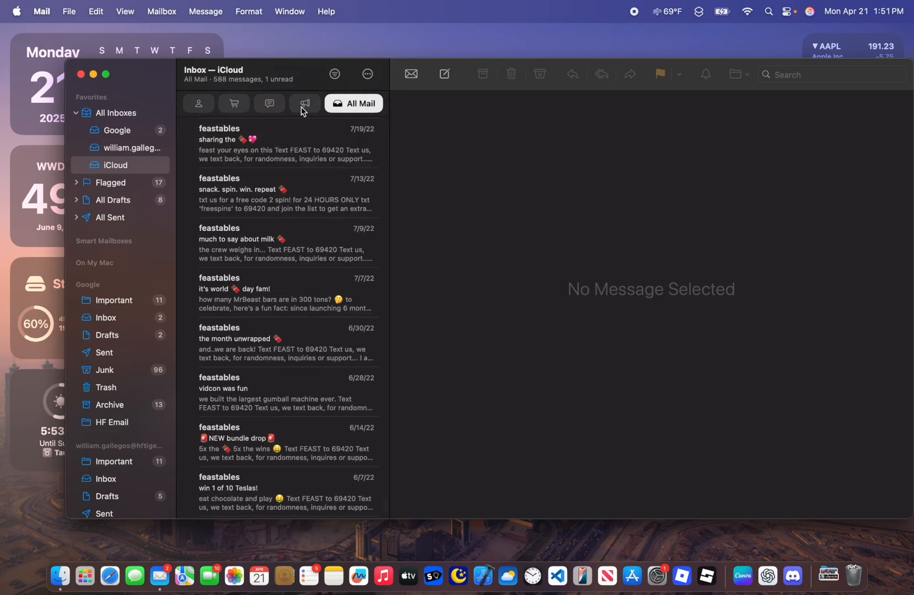
click(304, 104)
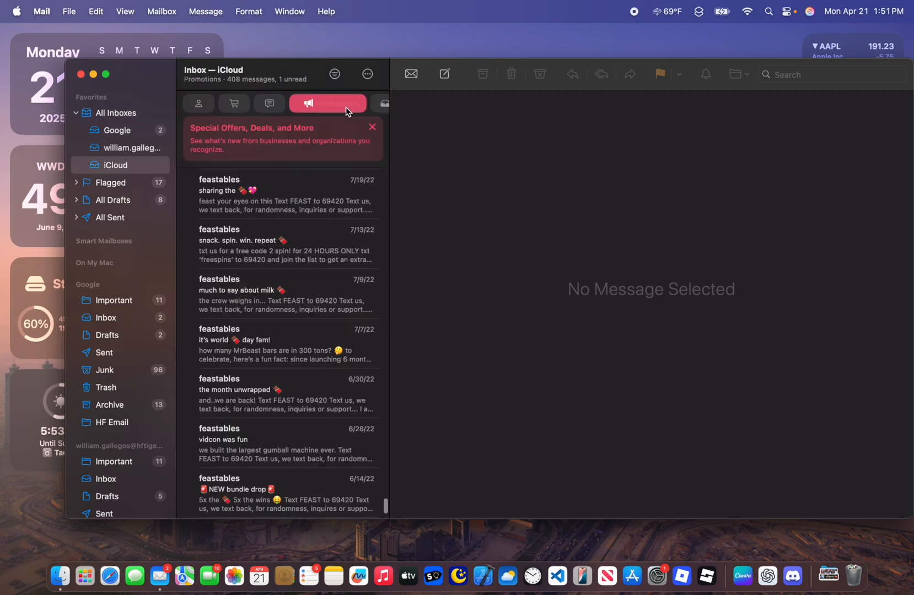
click(353, 104)
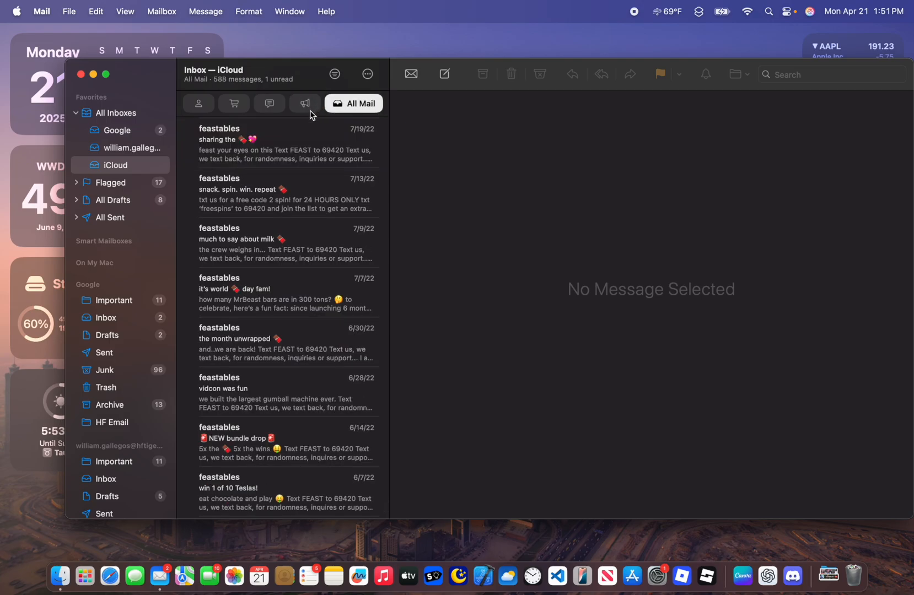
click(304, 103)
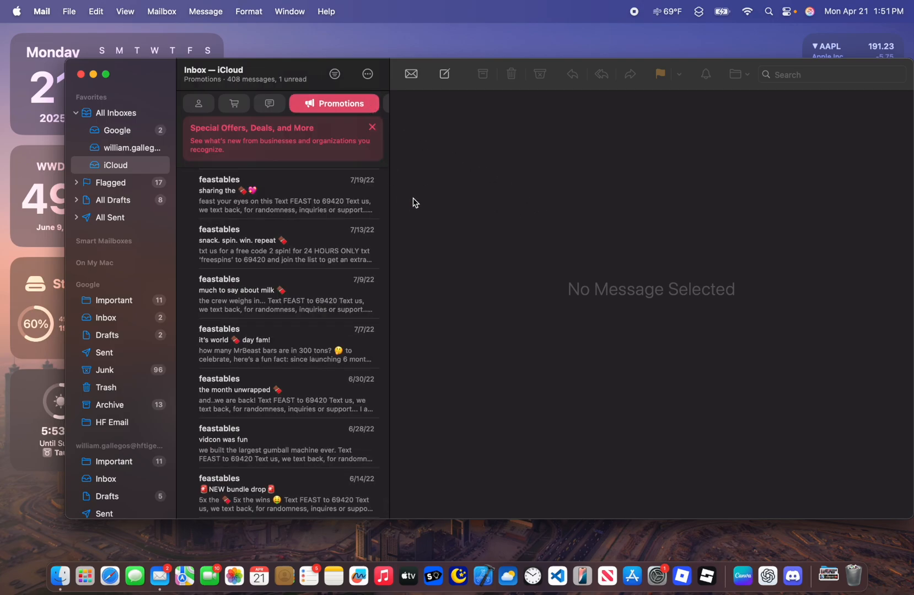
mouse_move(107, 104)
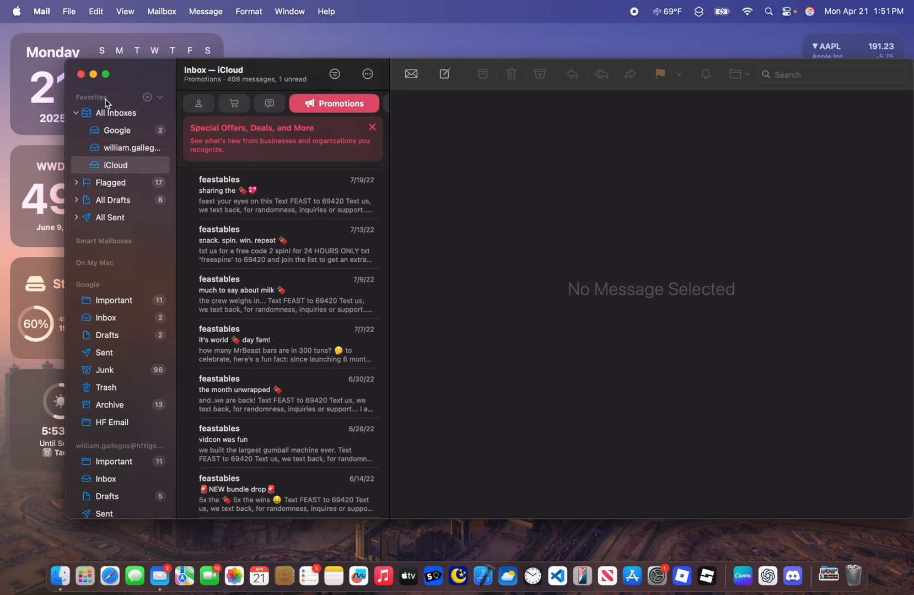
mouse_move(553, 115)
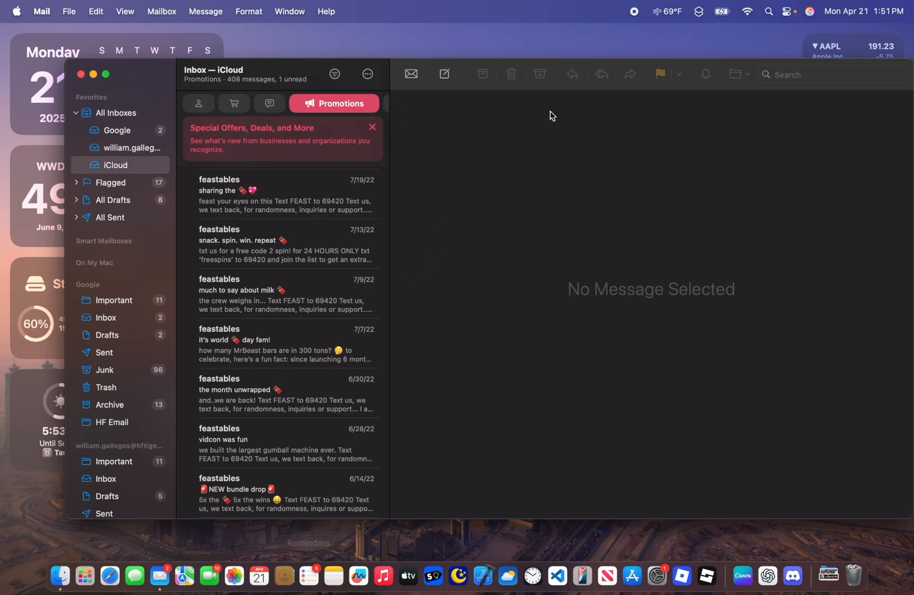
mouse_move(79, 74)
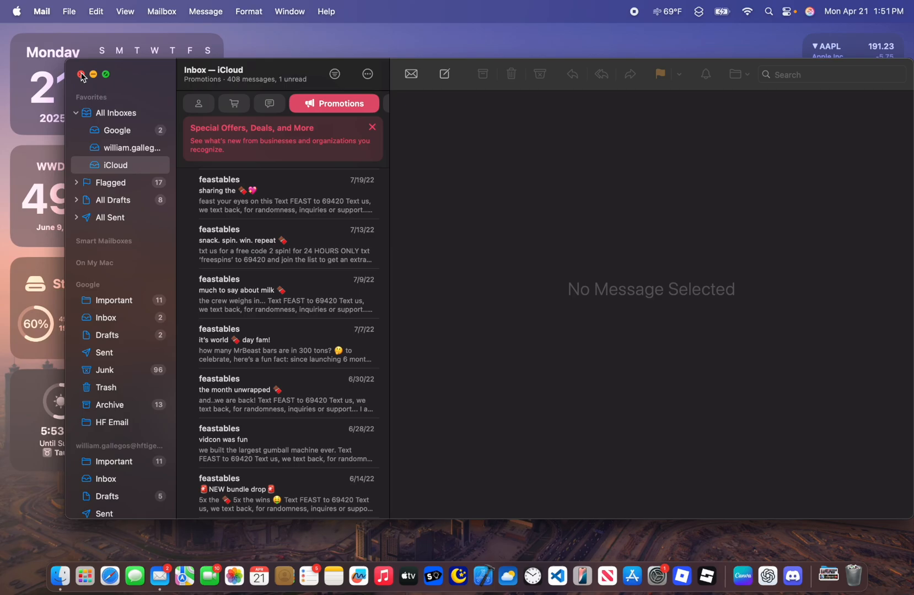
click(82, 75)
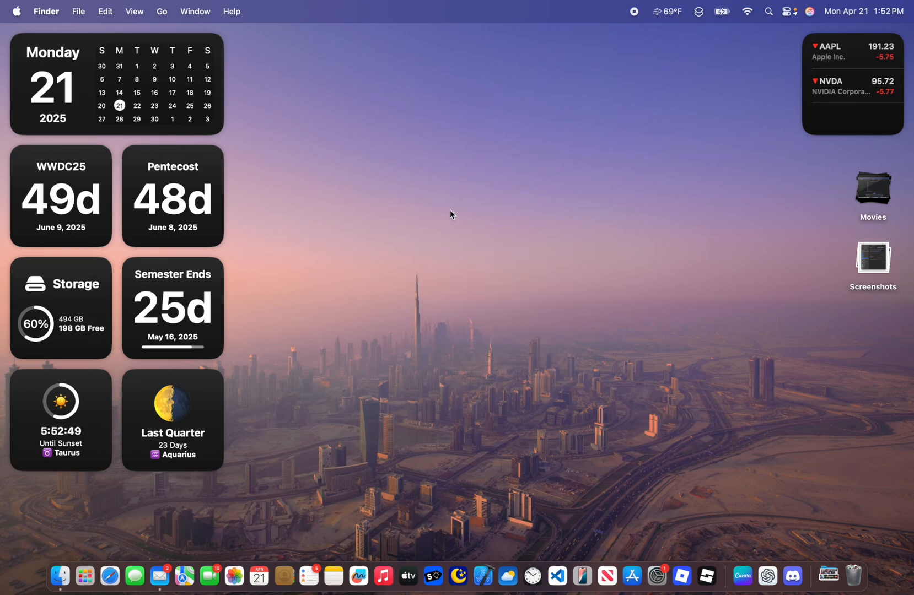
- Move the desktop calendar widget and back, briefly showing System Settings' General page
right_click(452, 214)
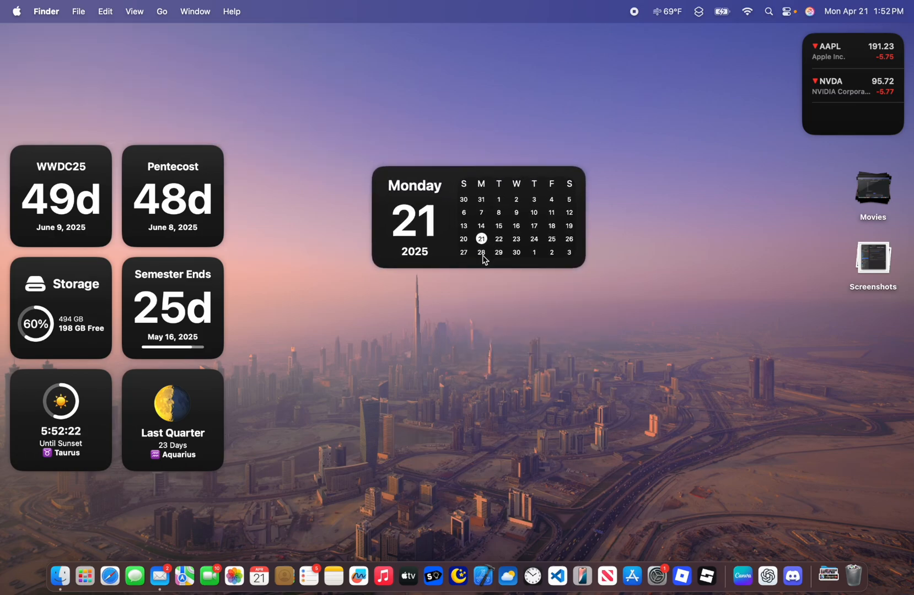
click(656, 576)
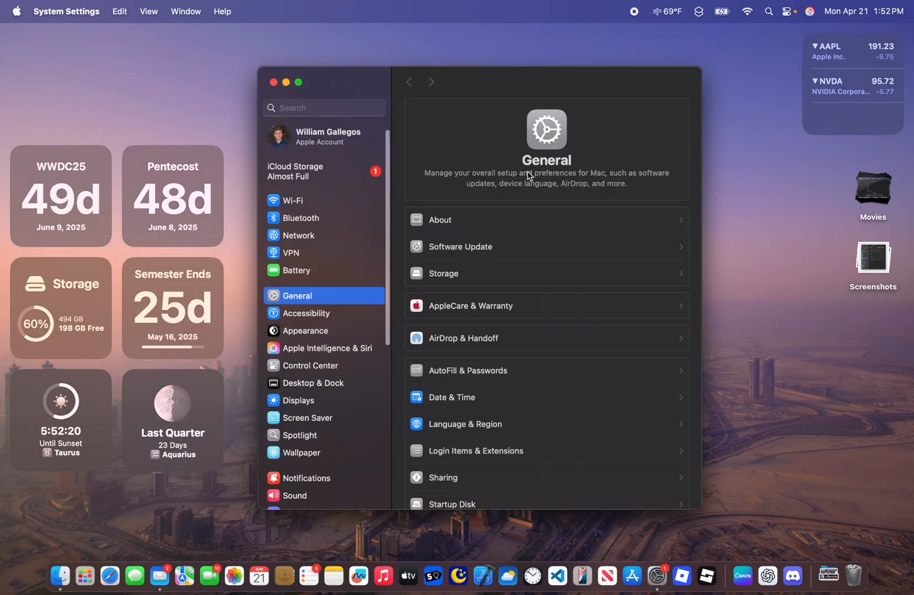
click(273, 82)
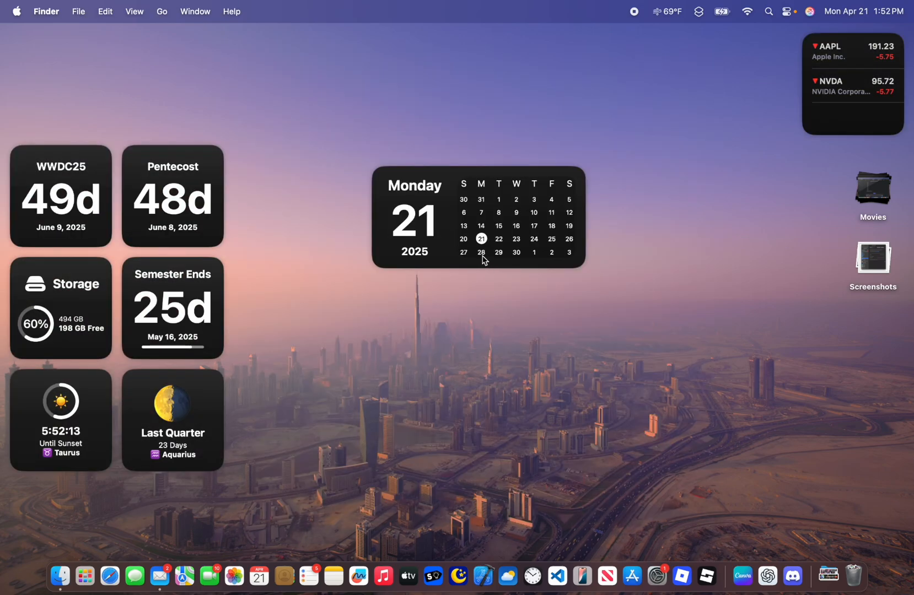
right_click(482, 254)
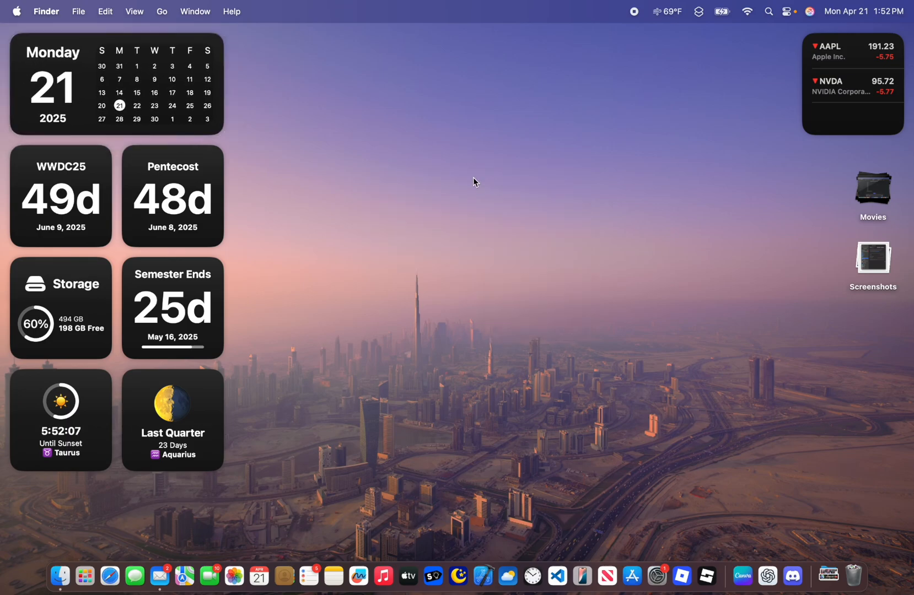
mouse_move(681, 574)
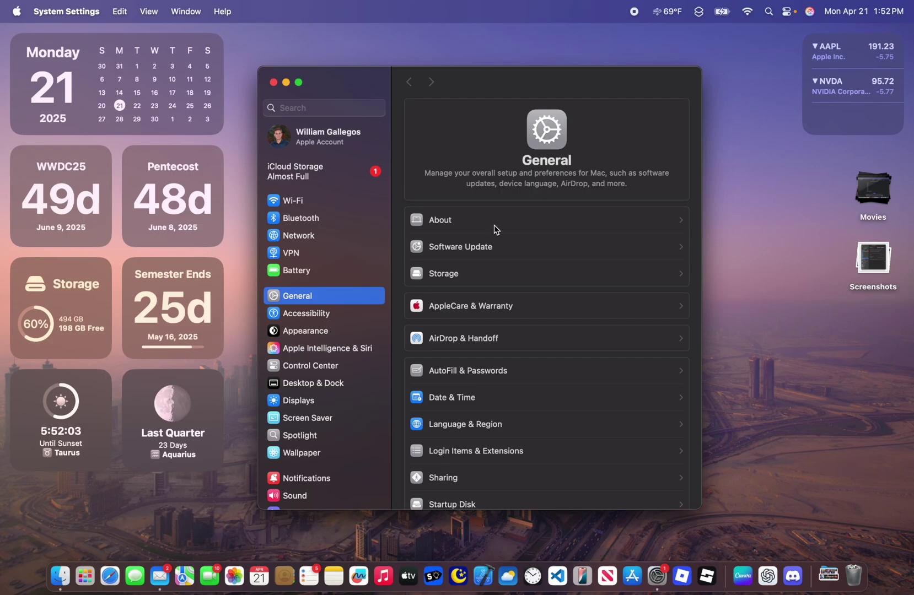
- Confirm macOS Sequoia Version 15.5 Beta (24F5053j) on the About page, then close settings
click(439, 220)
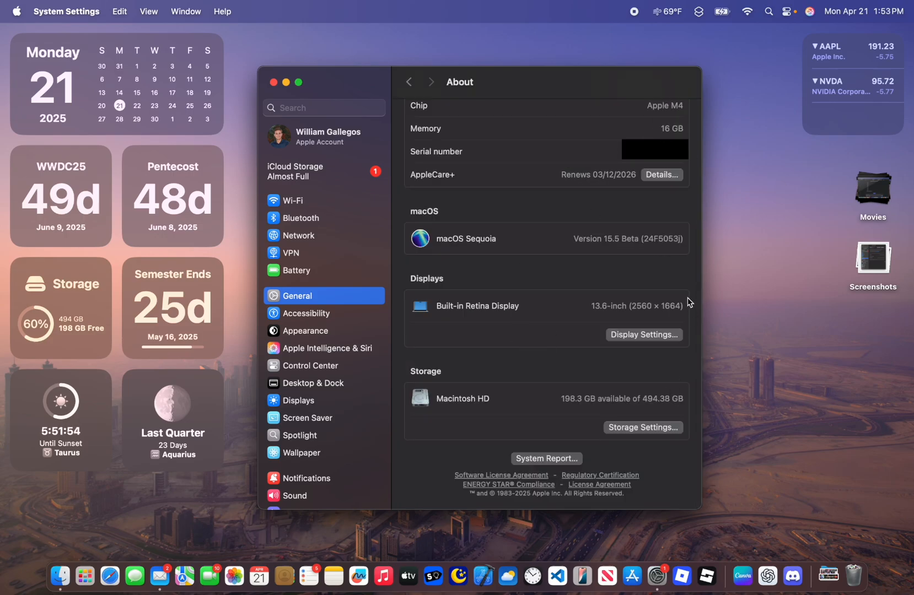
mouse_move(709, 158)
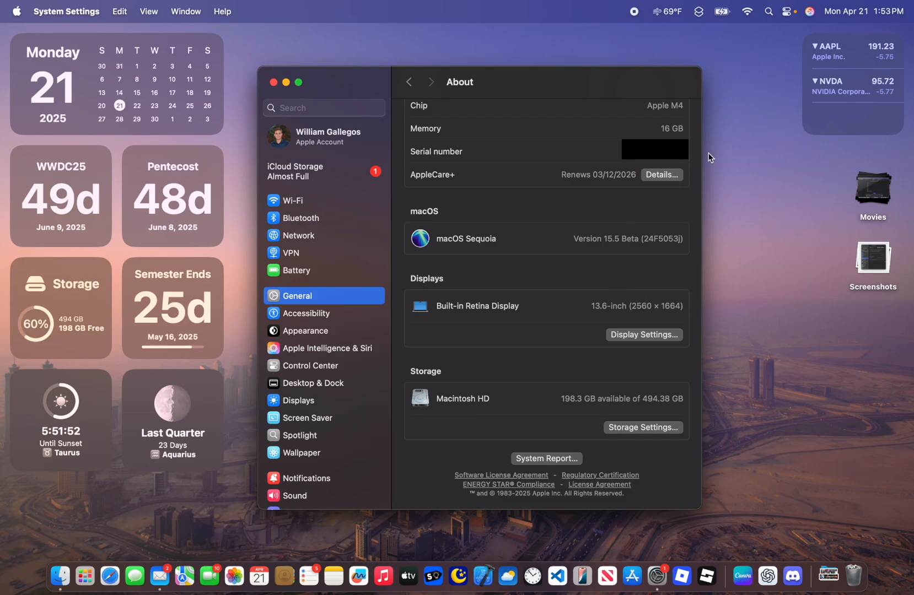
mouse_move(684, 250)
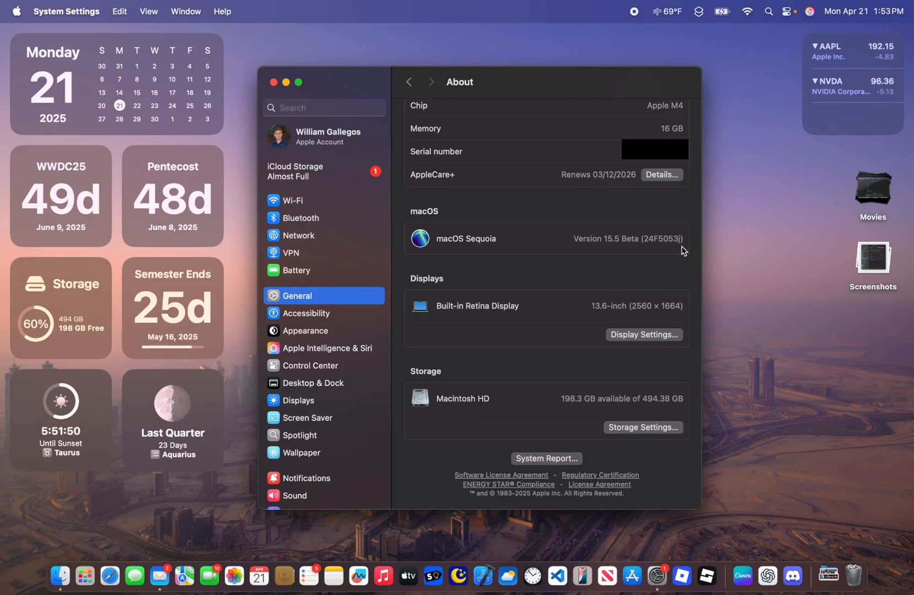
mouse_move(684, 248)
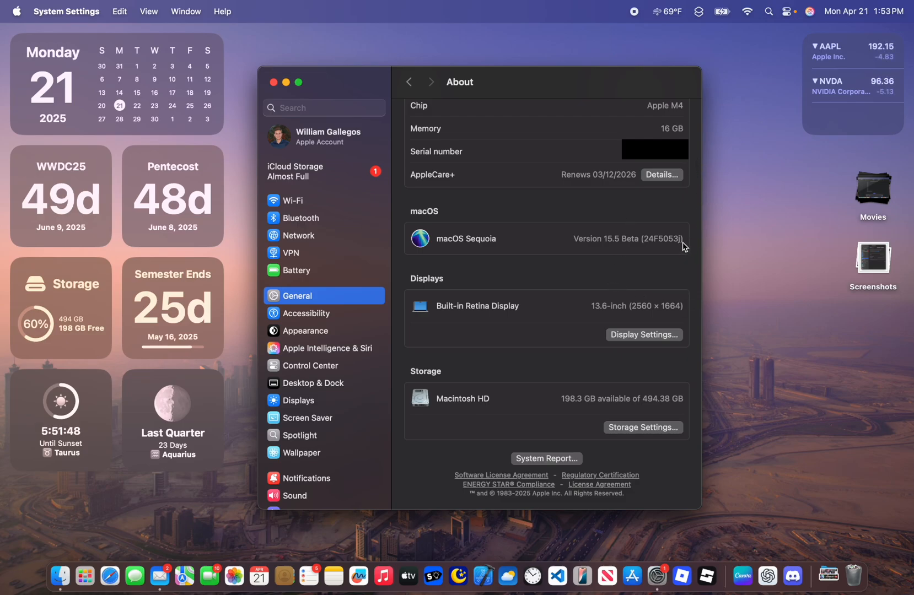
mouse_move(666, 233)
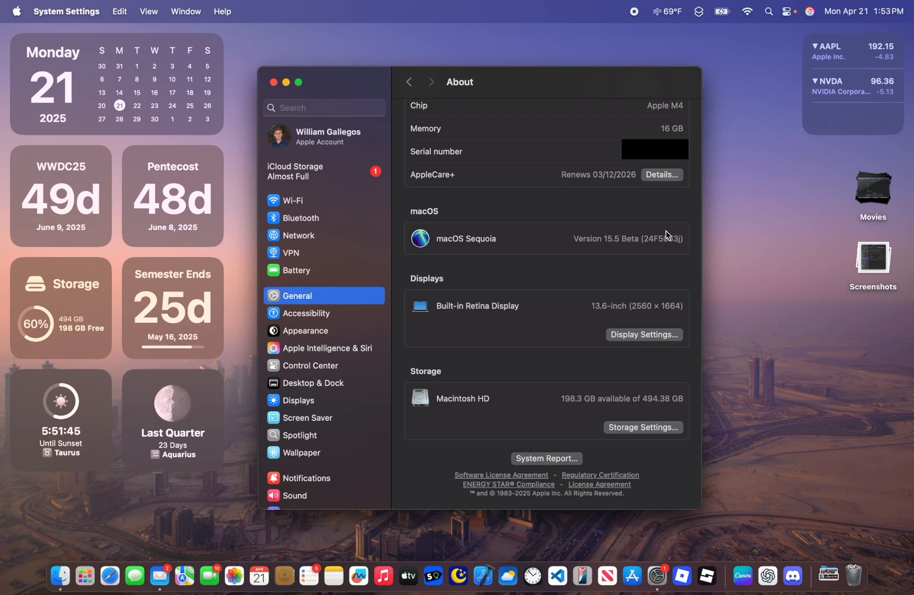
mouse_move(717, 257)
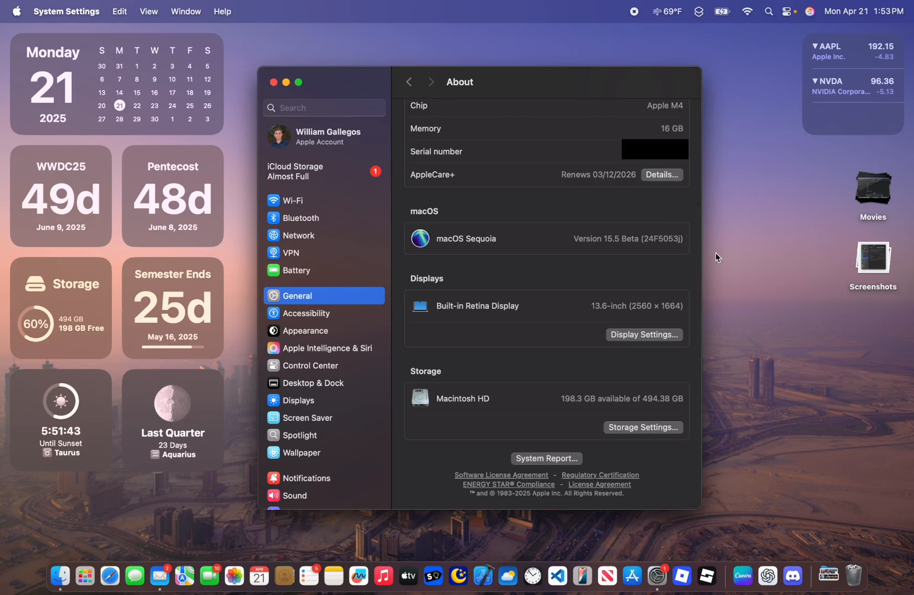
mouse_move(715, 241)
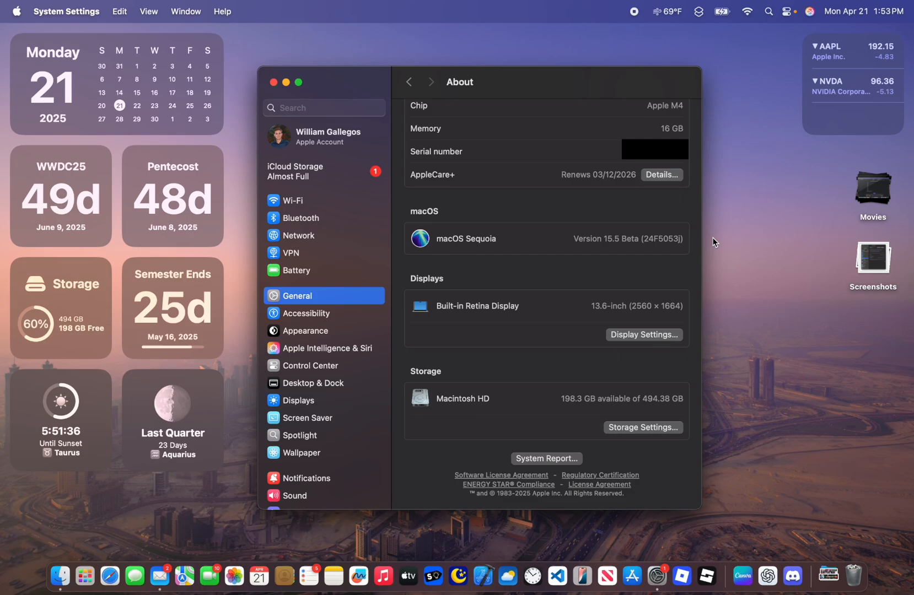
mouse_move(374, 158)
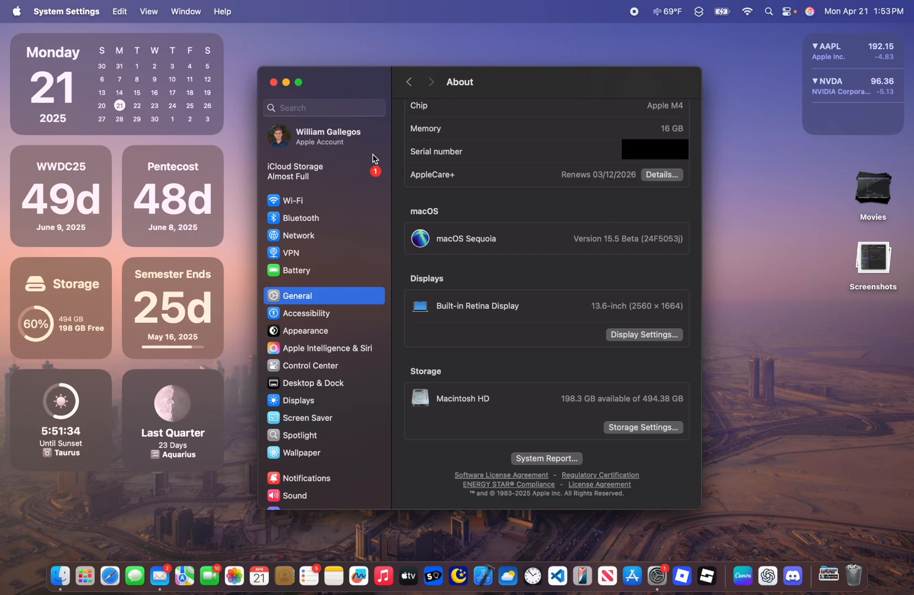
click(272, 81)
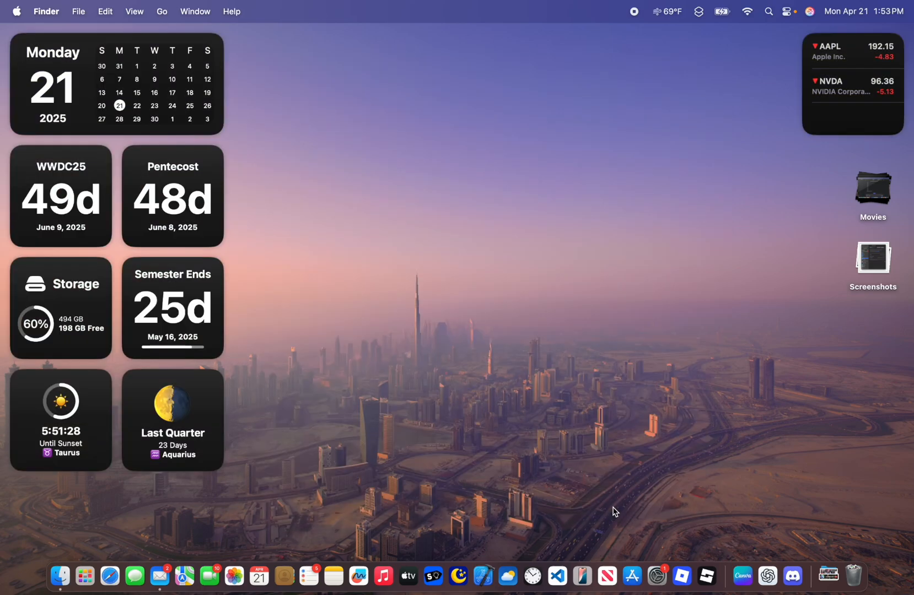
mouse_move(518, 114)
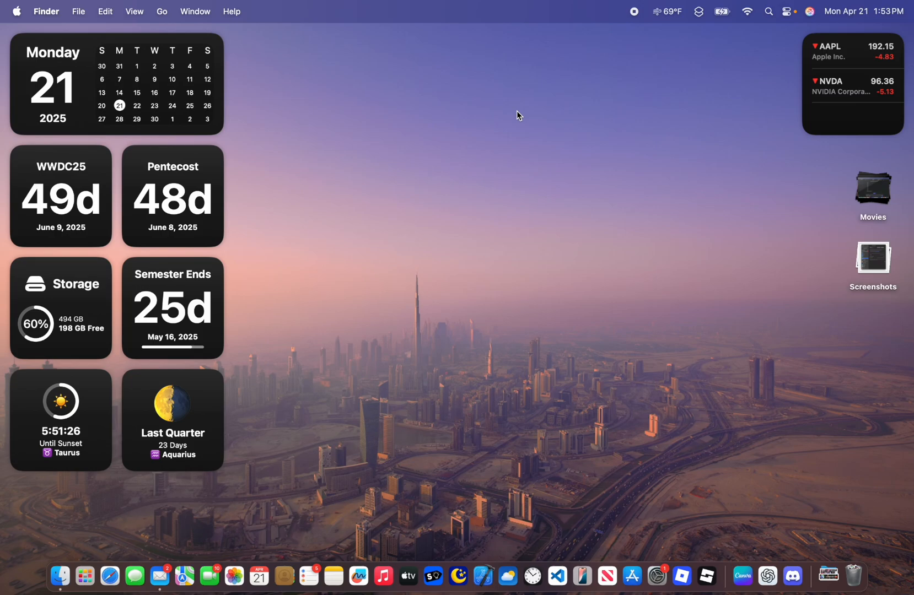
mouse_move(751, 461)
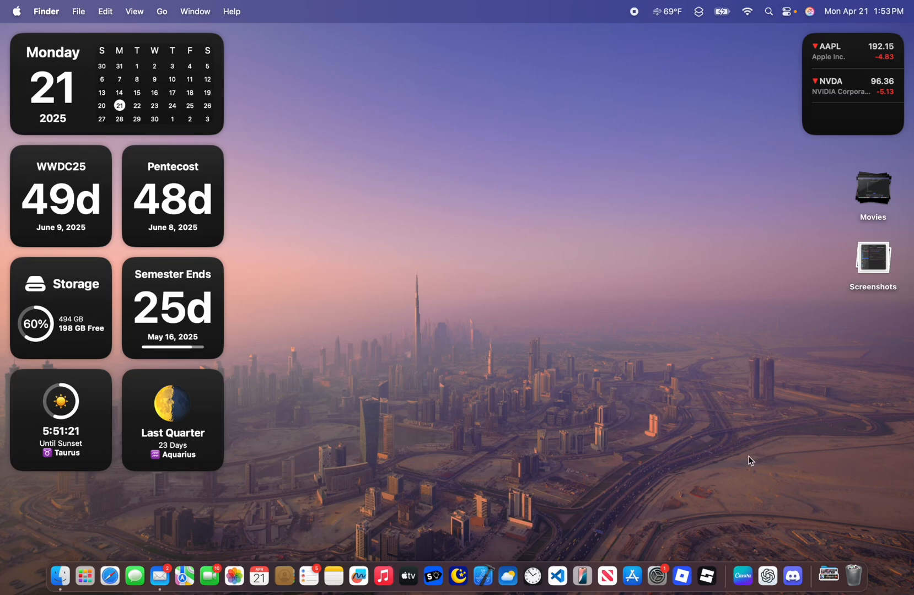
mouse_move(613, 222)
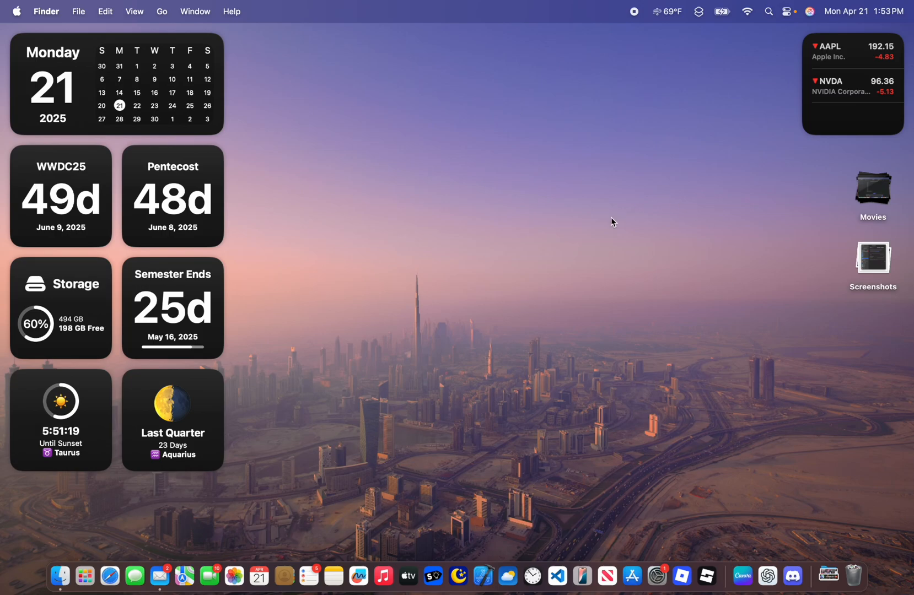
mouse_move(482, 577)
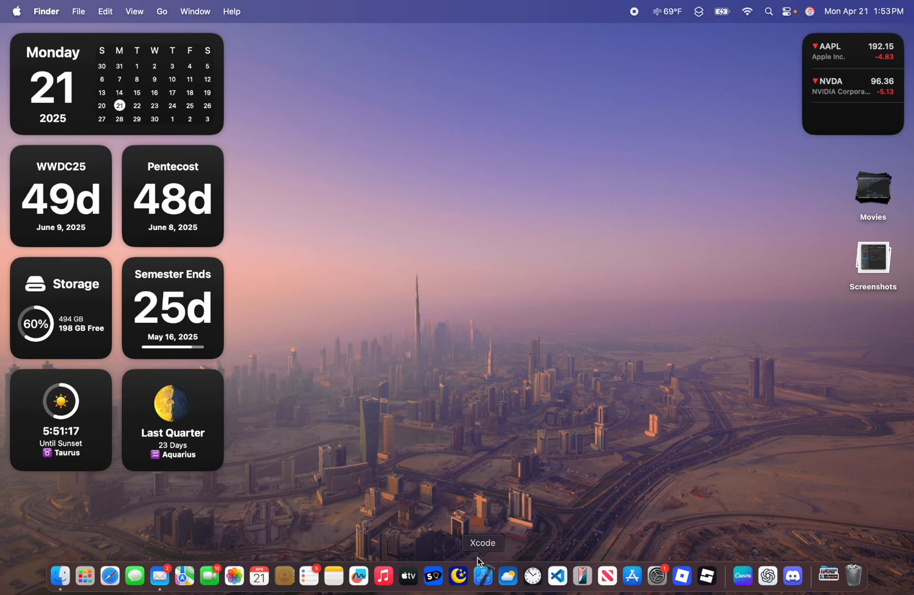
mouse_move(487, 325)
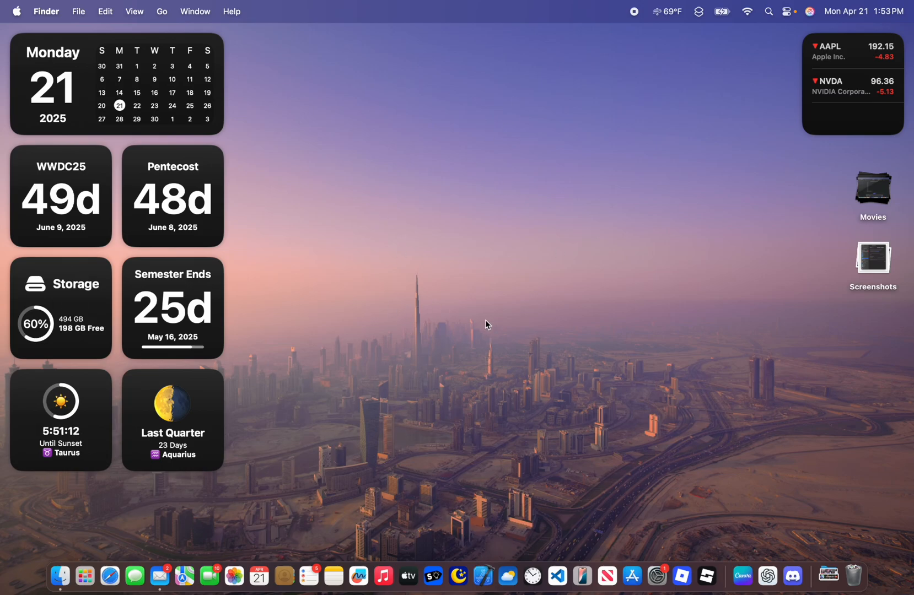
mouse_move(669, 5)
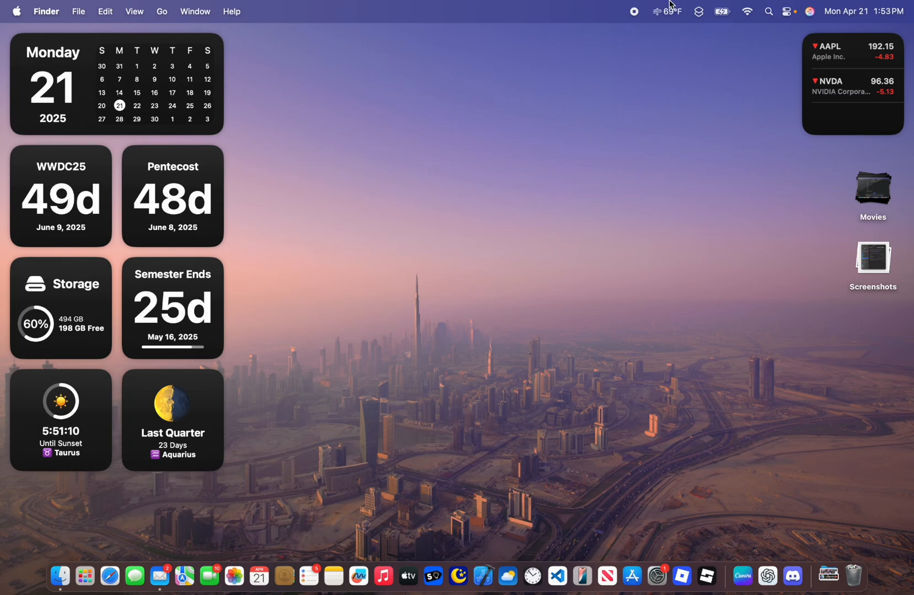
mouse_move(411, 334)
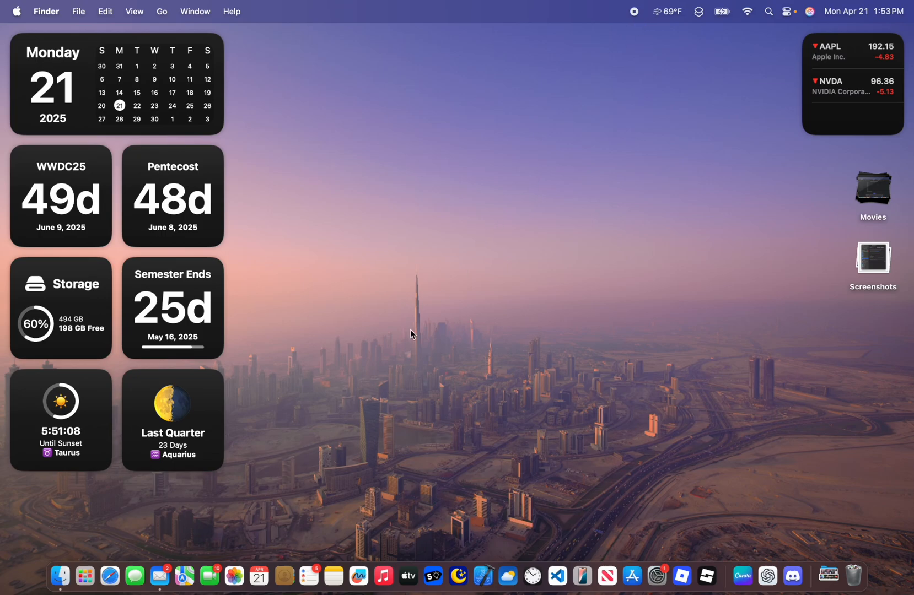